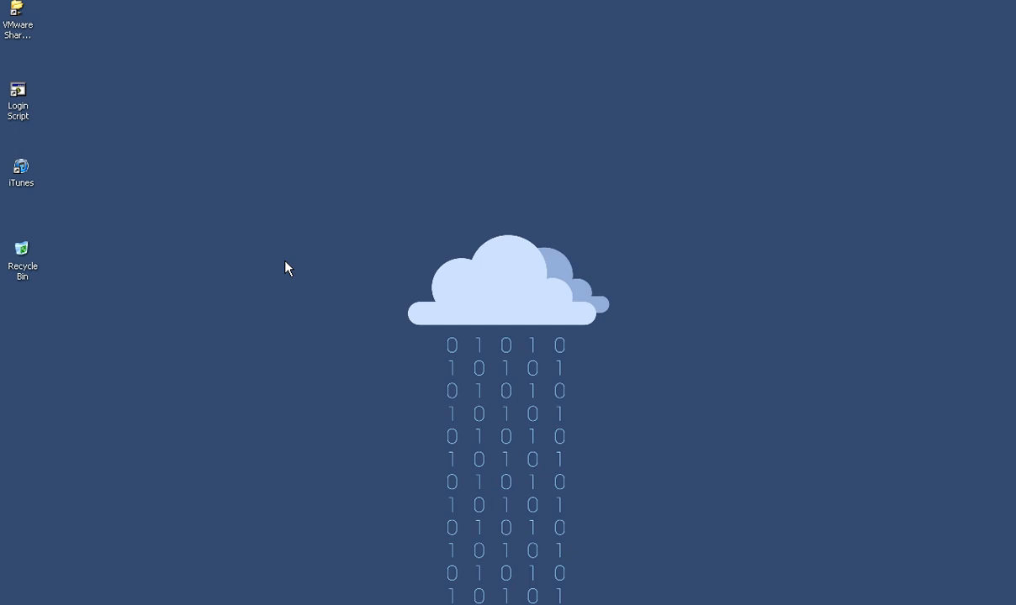
mouse_move(22, 172)
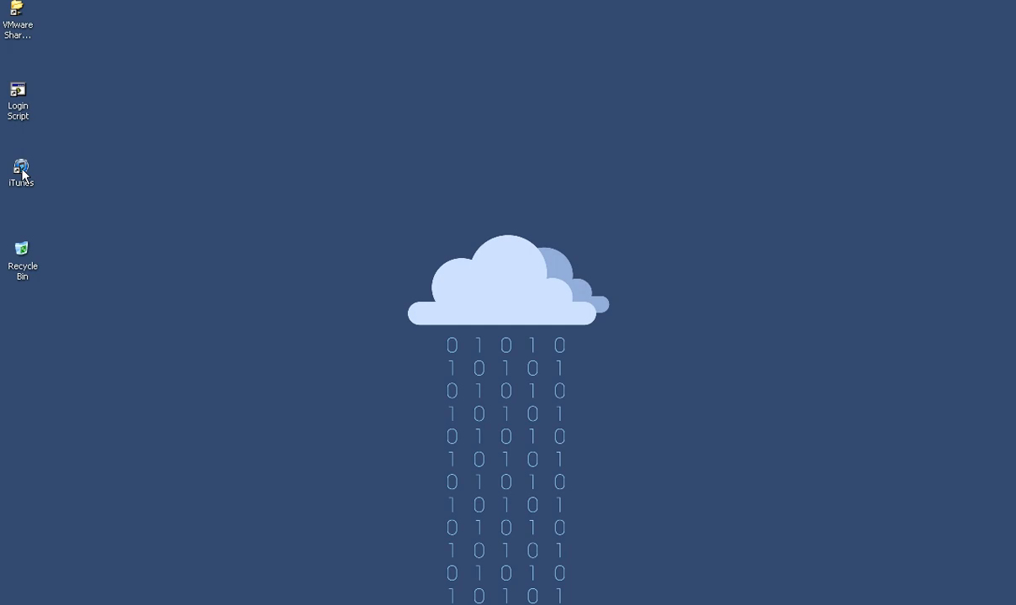
Step: Launch iTunes and submit the web proxy login as user 'jason' with the password
double_click(20, 172)
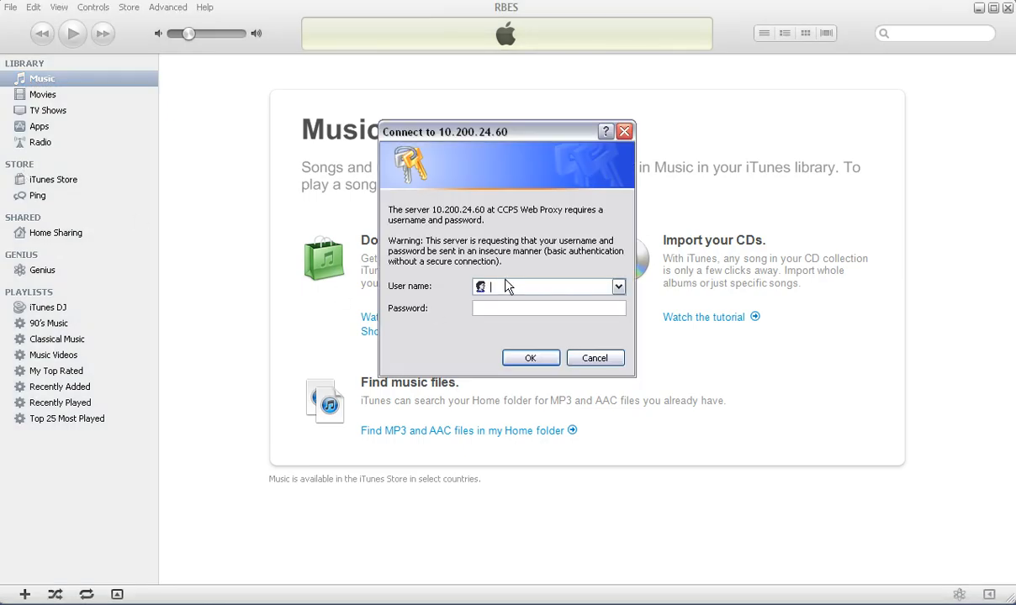
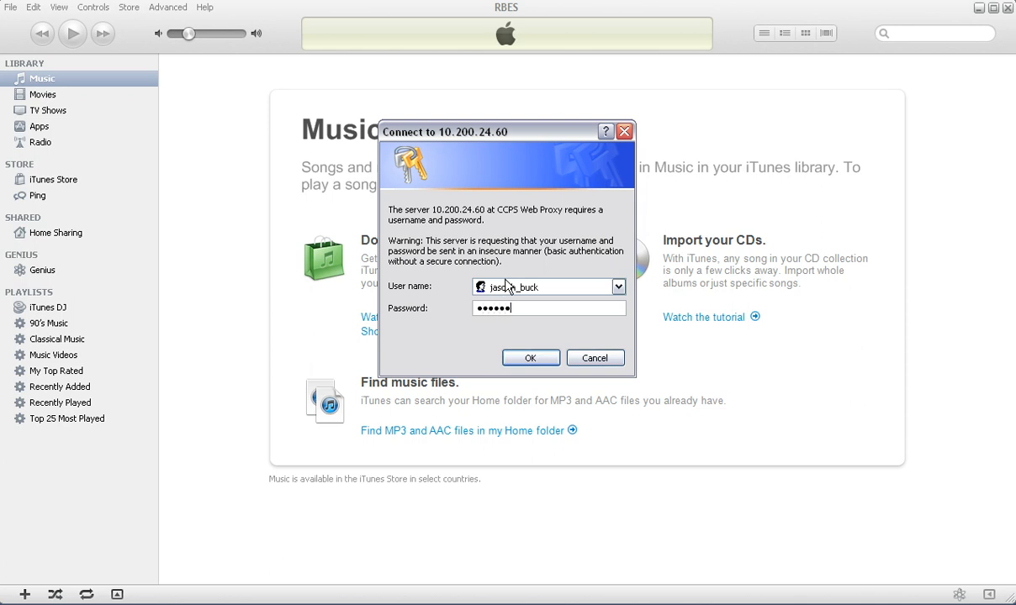
left_click(530, 356)
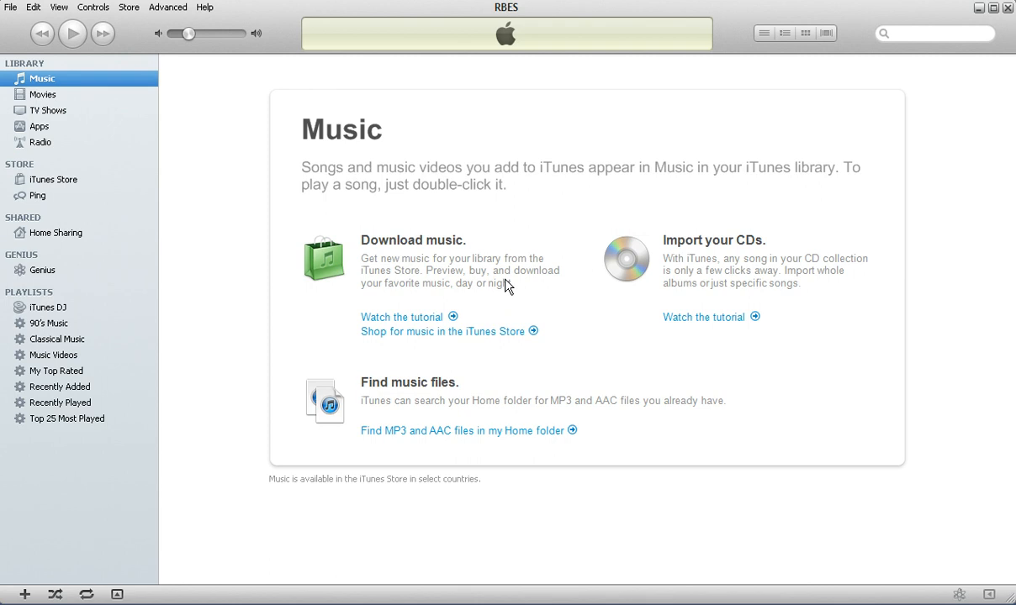
mouse_move(284, 234)
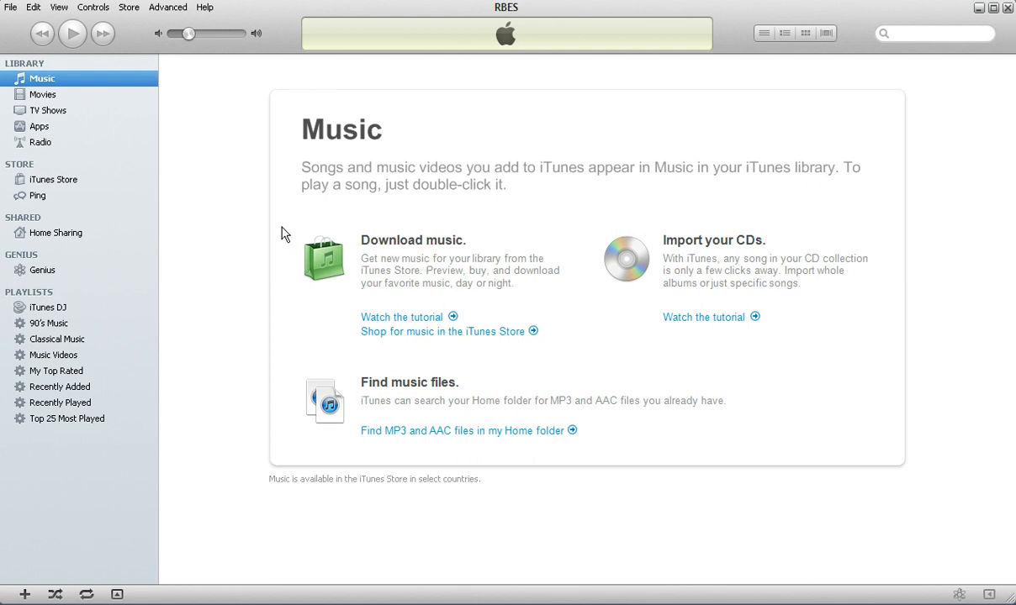
mouse_move(74, 183)
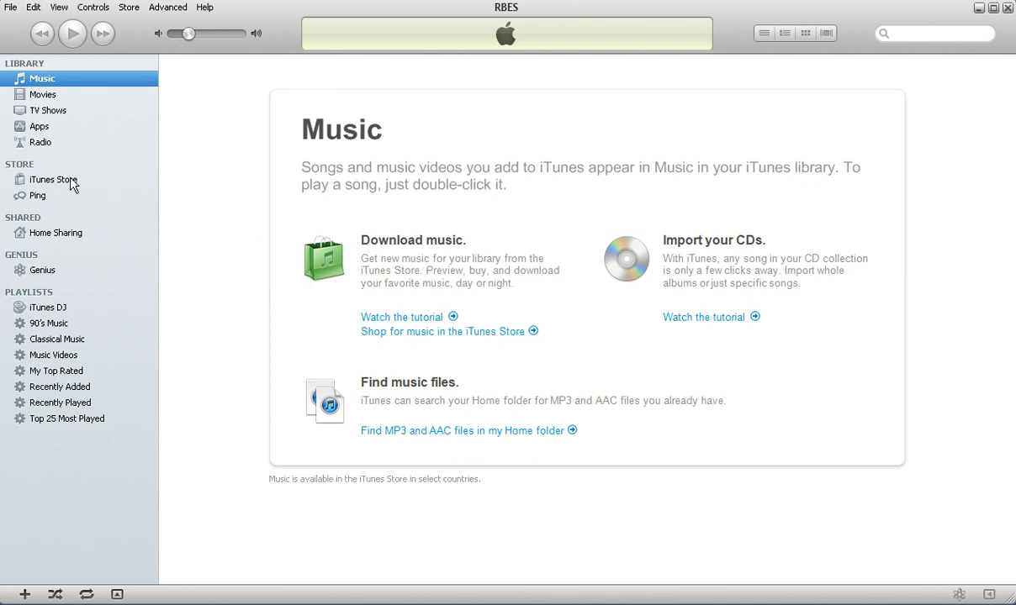
left_click(52, 178)
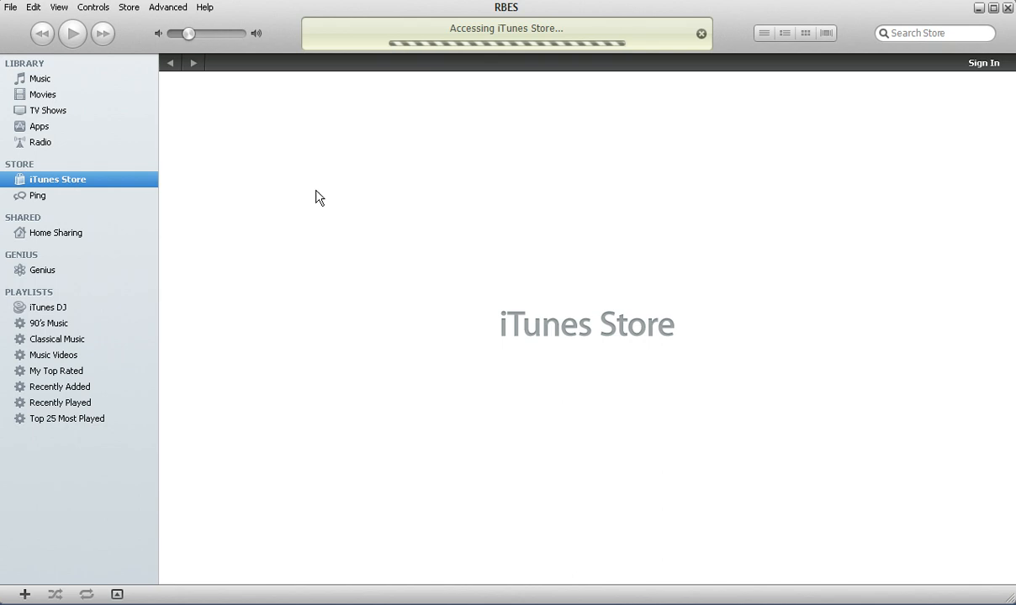
mouse_move(434, 222)
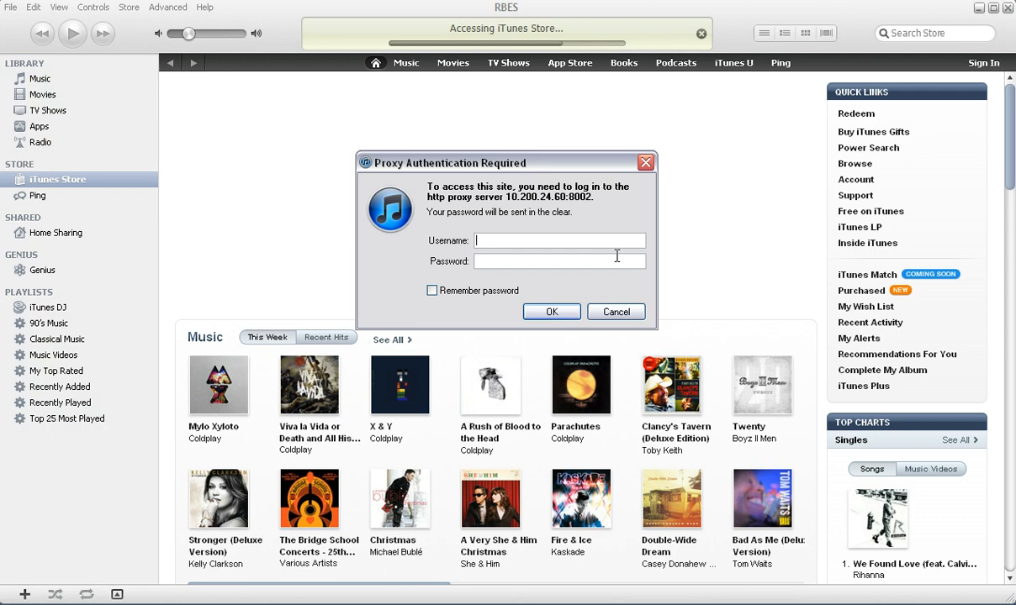
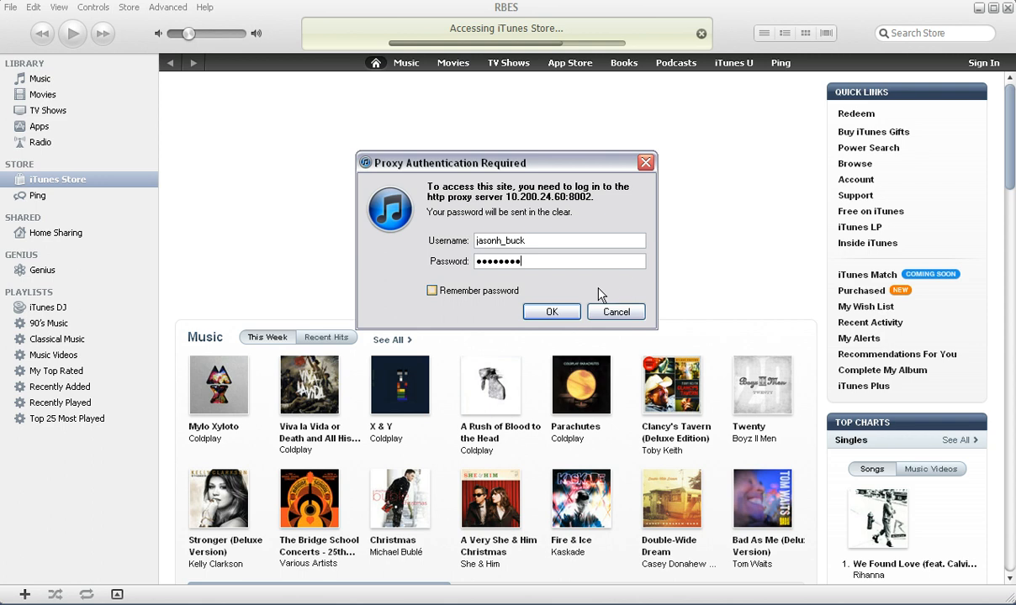
left_click(552, 311)
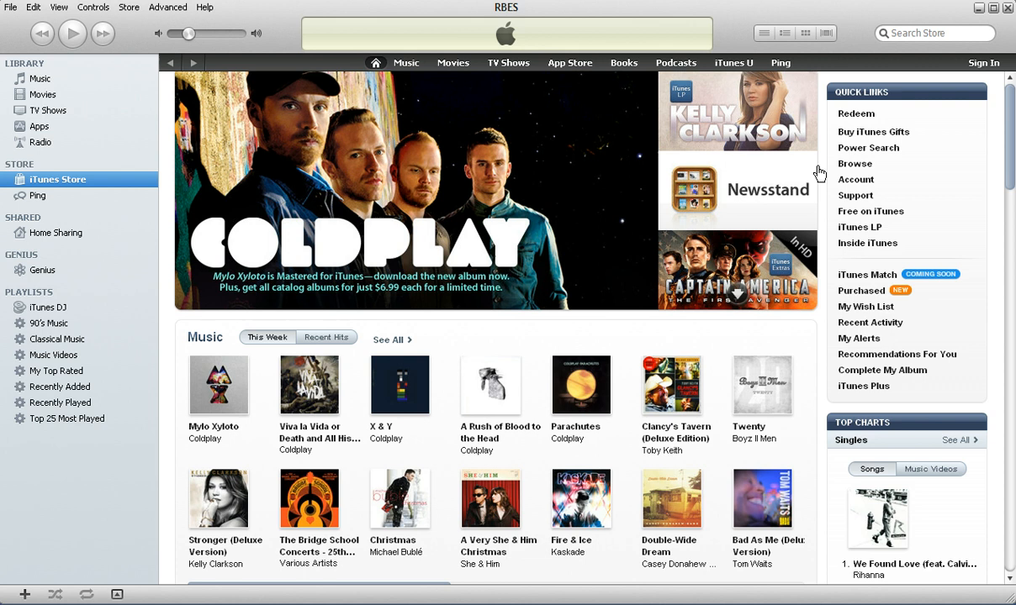
mouse_move(967, 81)
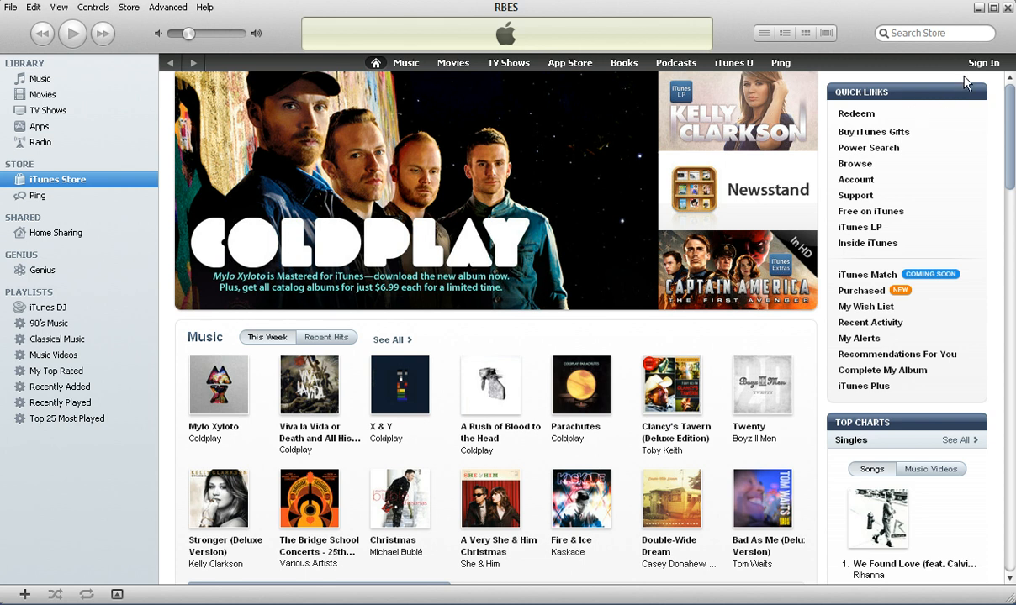
mouse_move(982, 62)
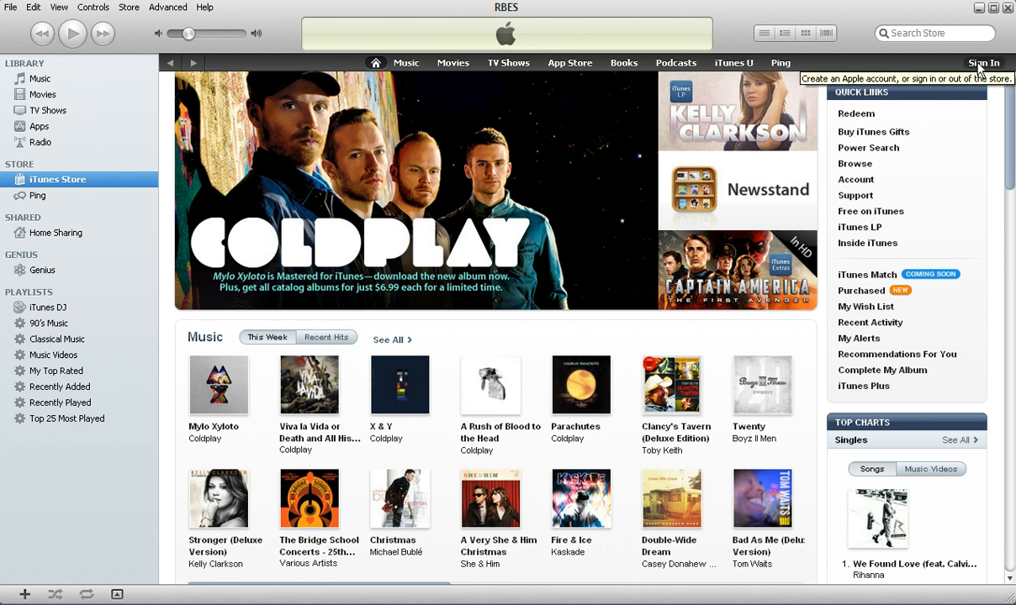
left_click(982, 62)
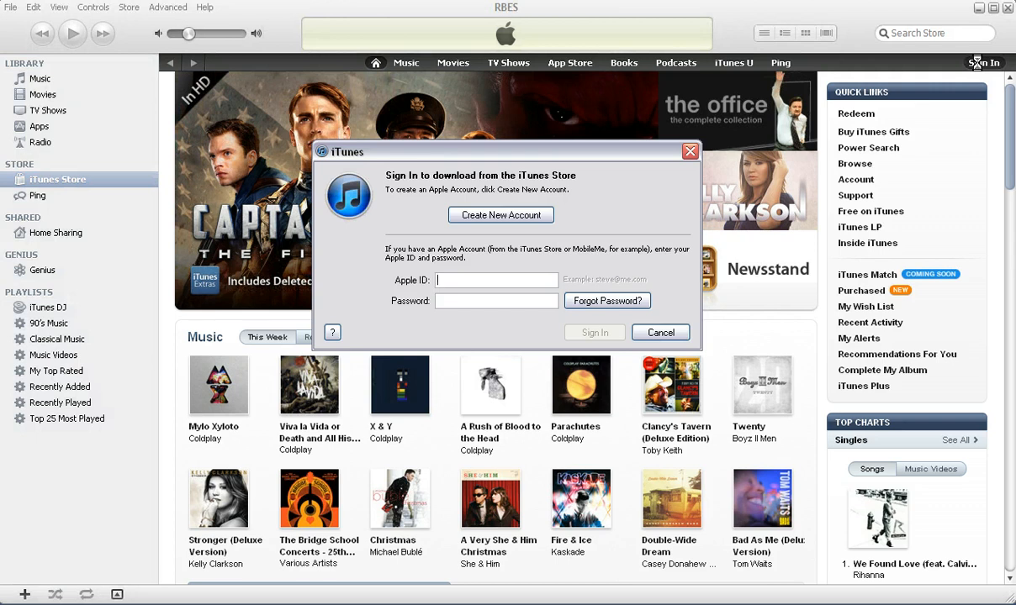
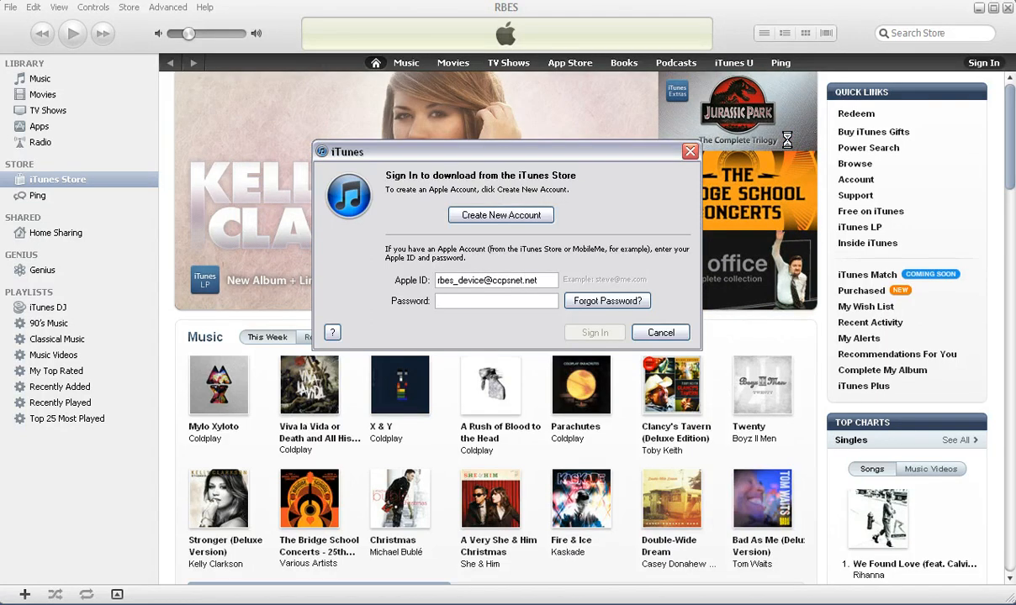
type("•••••")
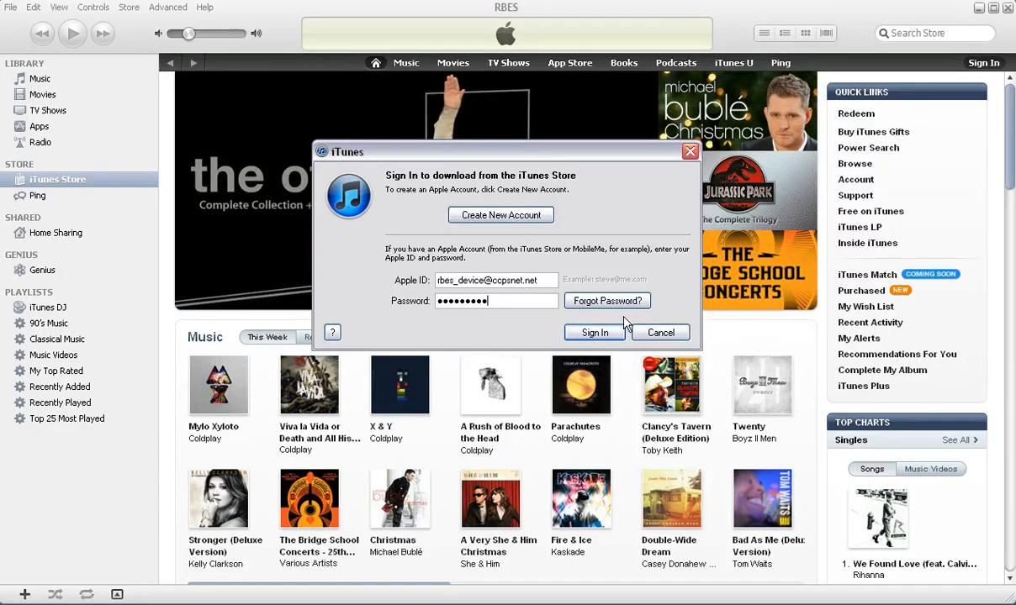
left_click(594, 333)
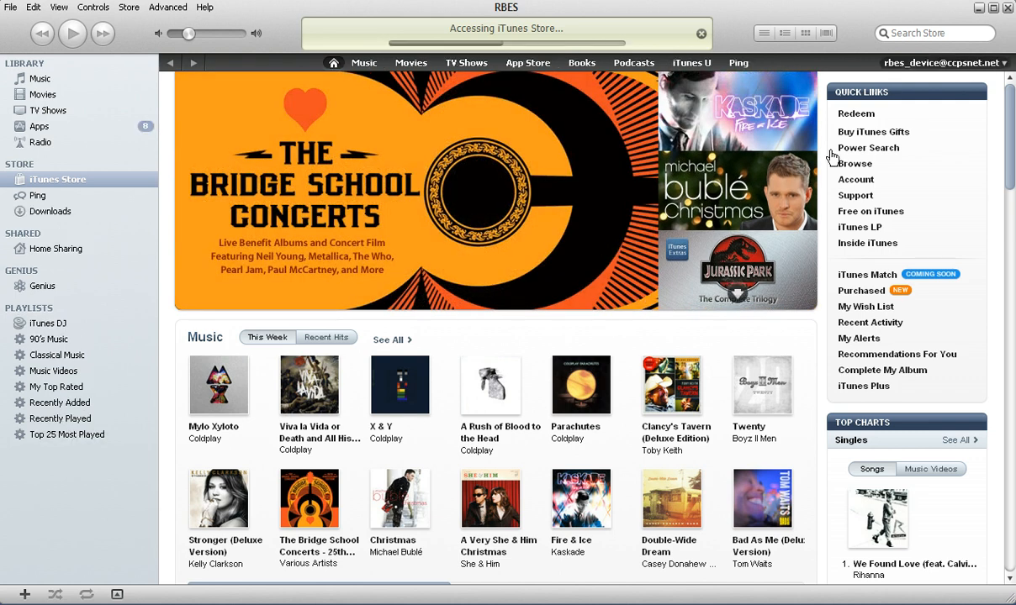
mouse_move(902, 74)
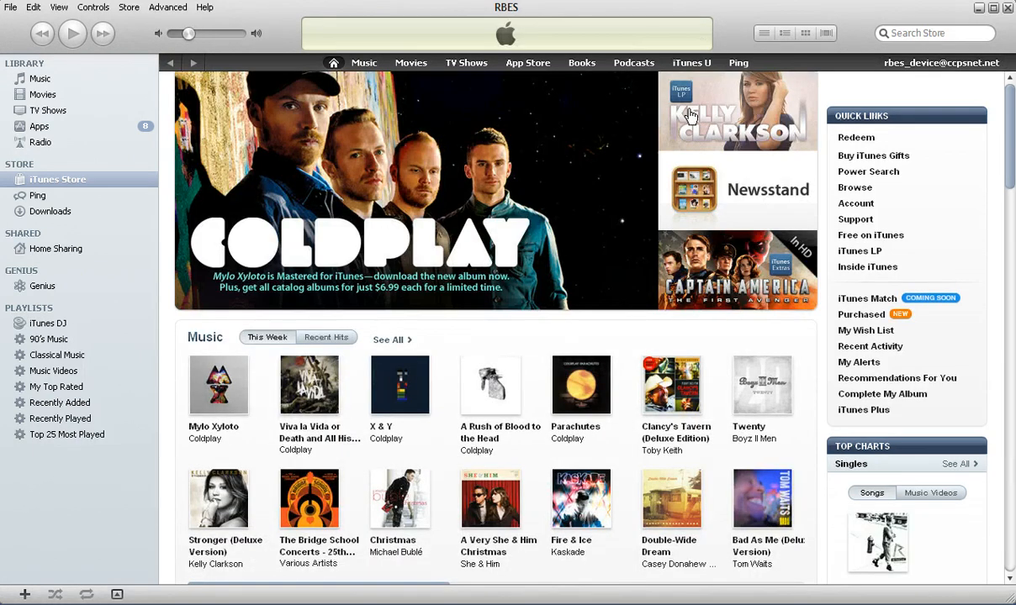
mouse_move(598, 131)
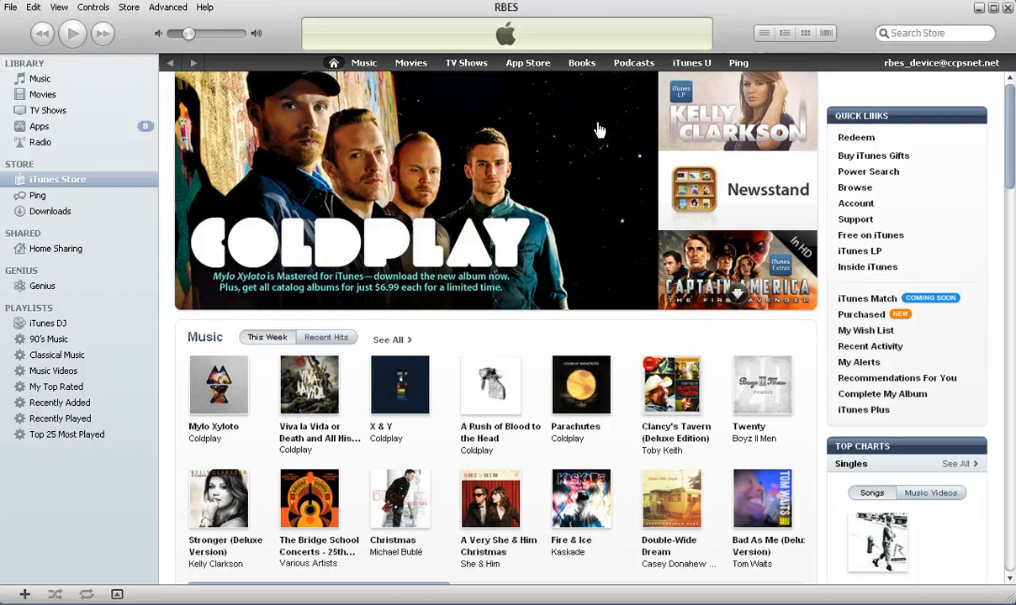
mouse_move(210, 94)
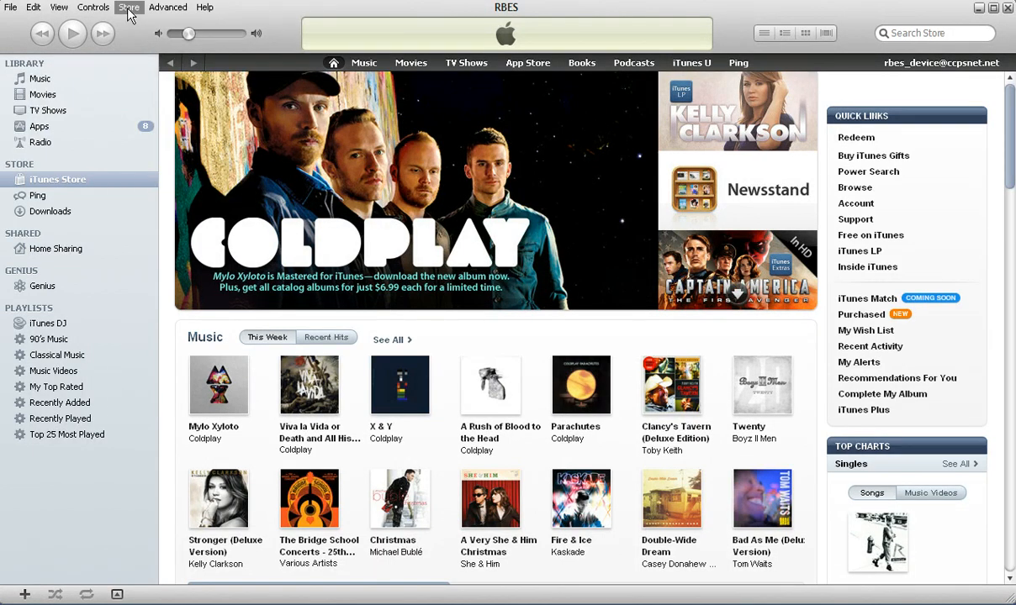
left_click(128, 7)
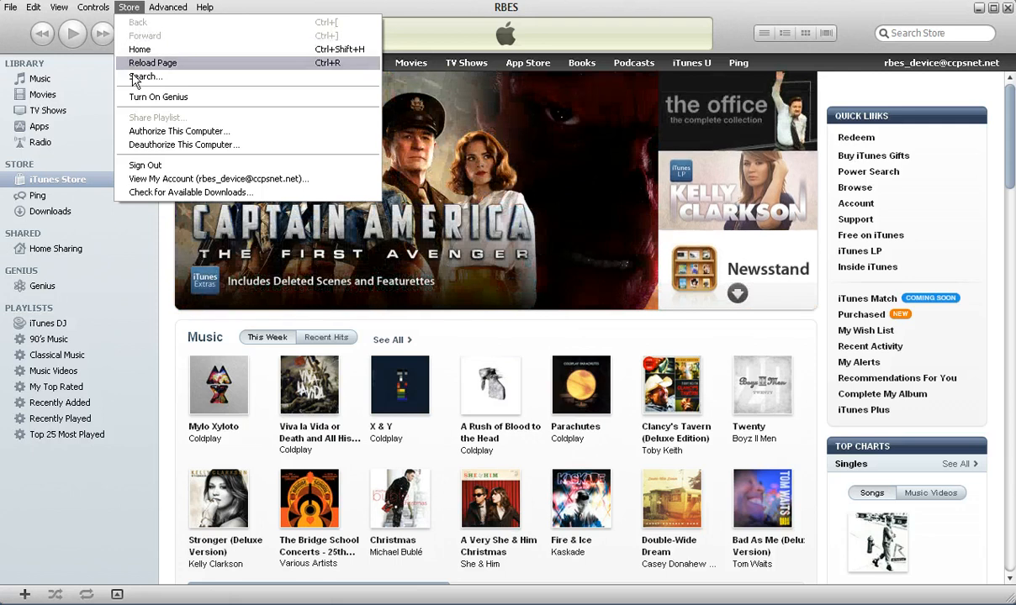
mouse_move(177, 131)
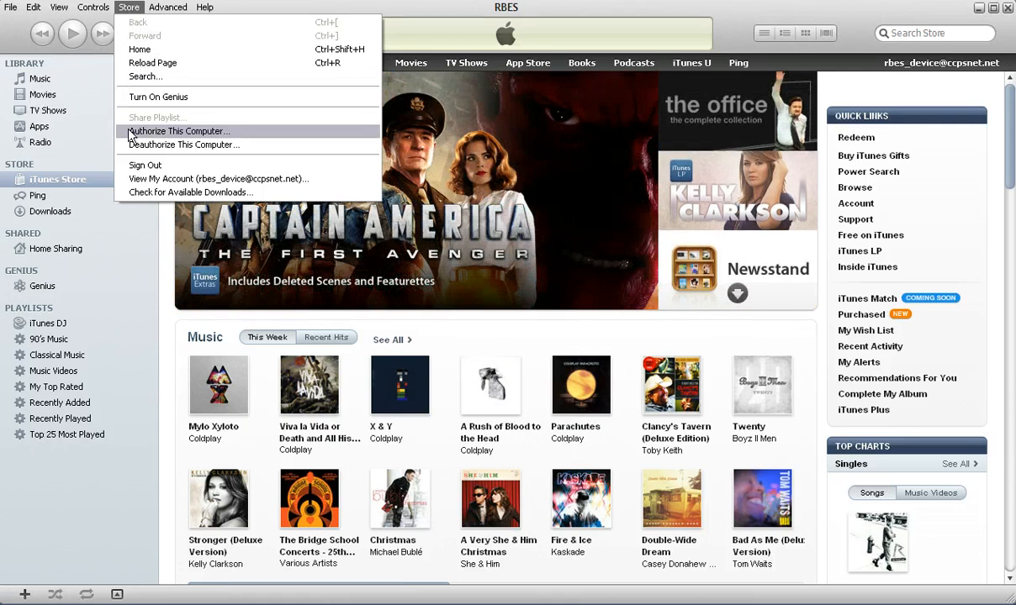
Step: Authorize this computer for the Apple account and dismiss the one-of-five success message
left_click(178, 131)
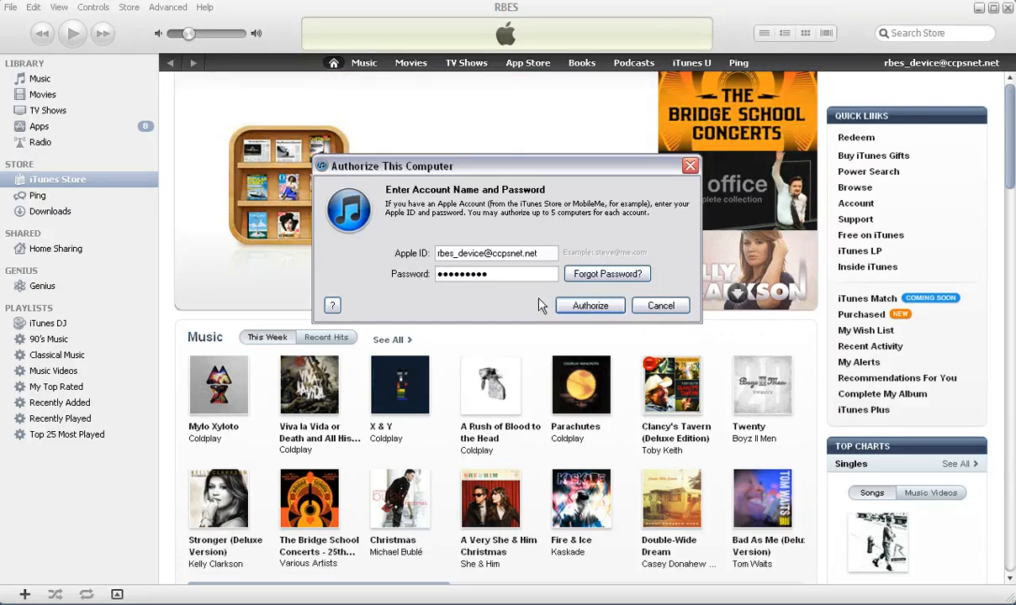
left_click(590, 306)
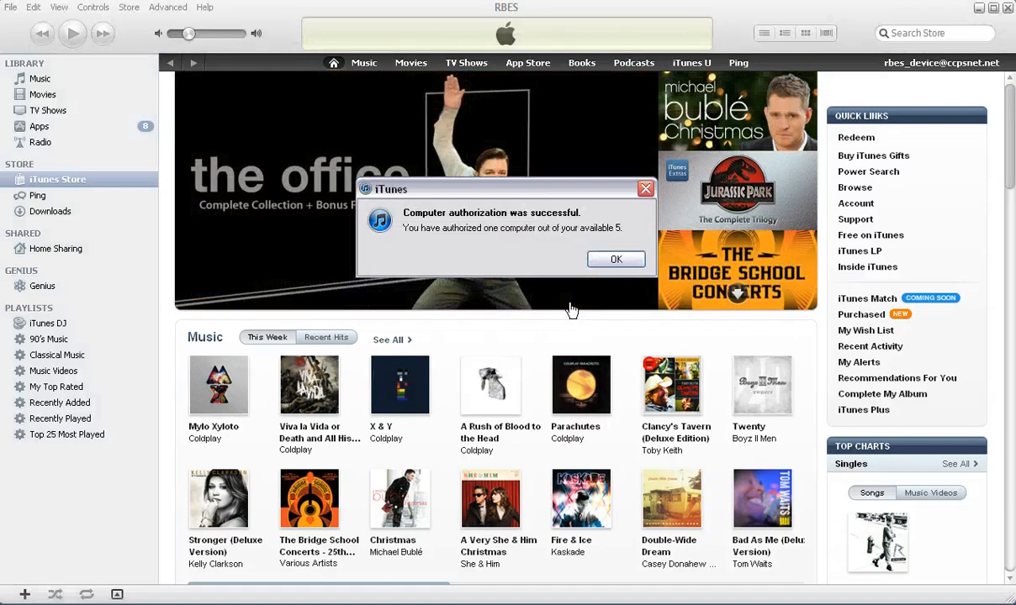
mouse_move(548, 254)
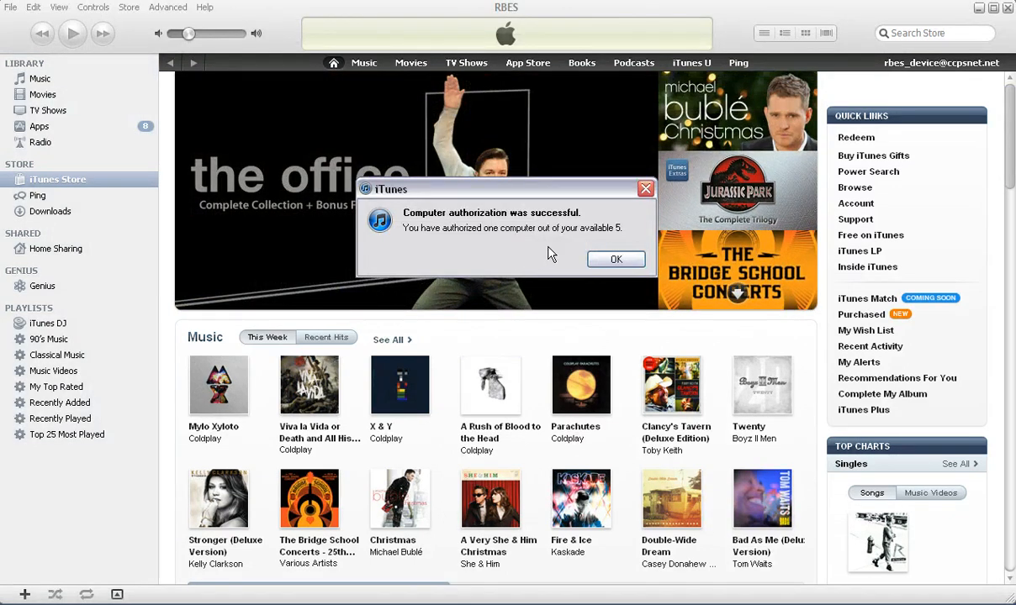
left_click(615, 259)
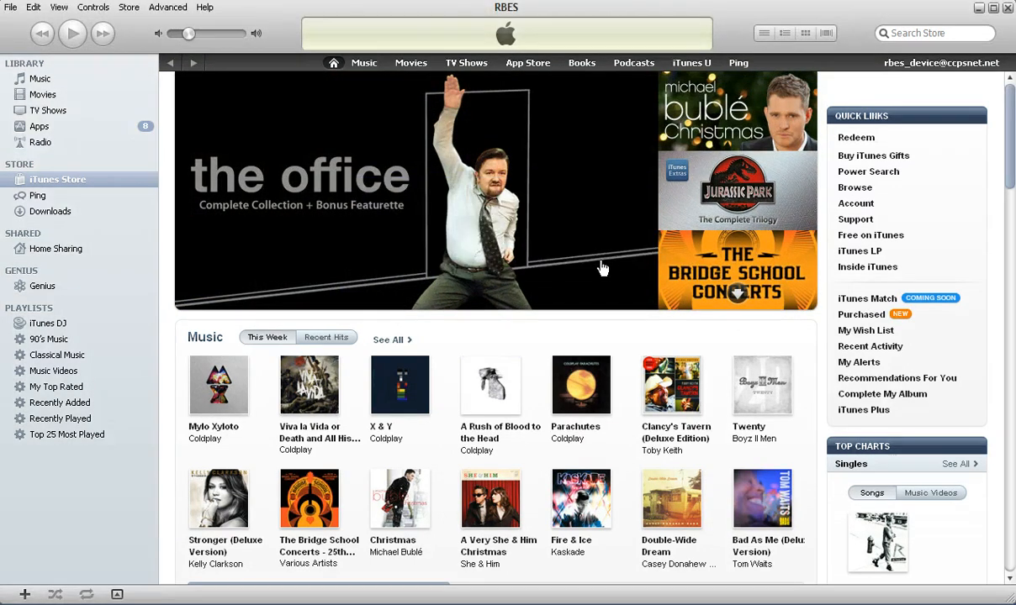
mouse_move(605, 323)
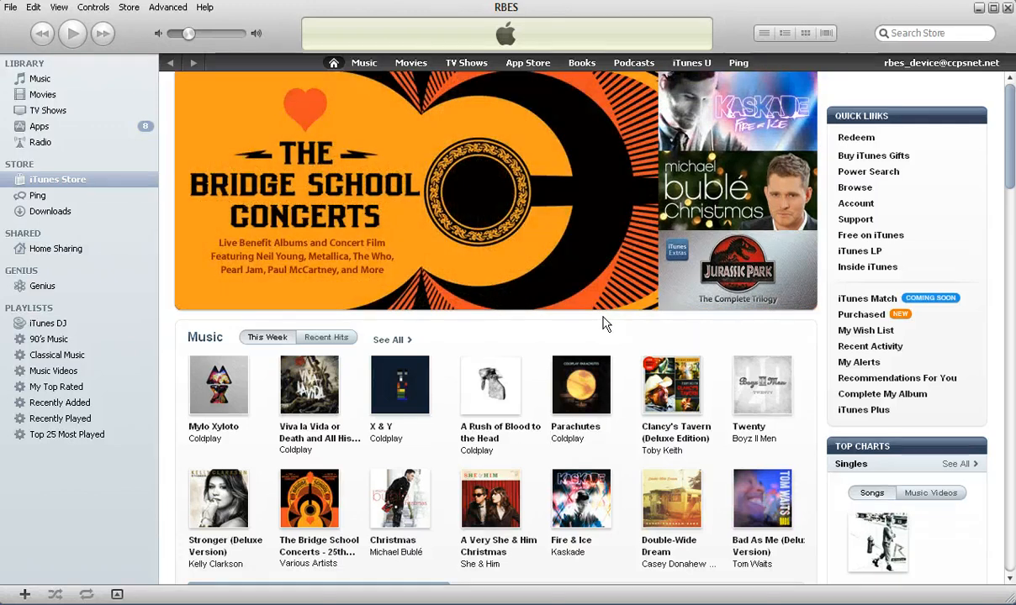
mouse_move(289, 275)
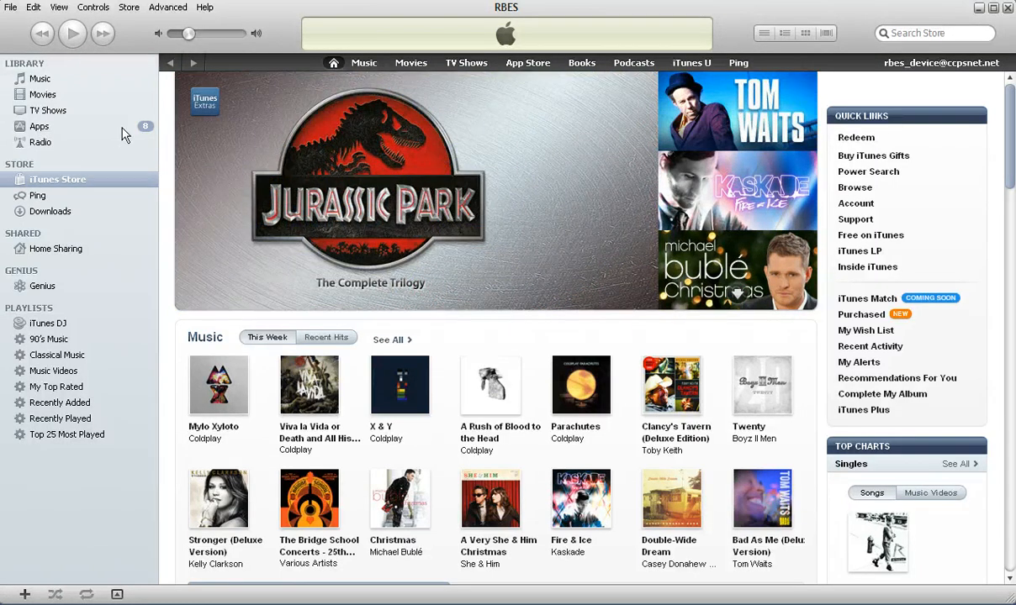
mouse_move(51, 138)
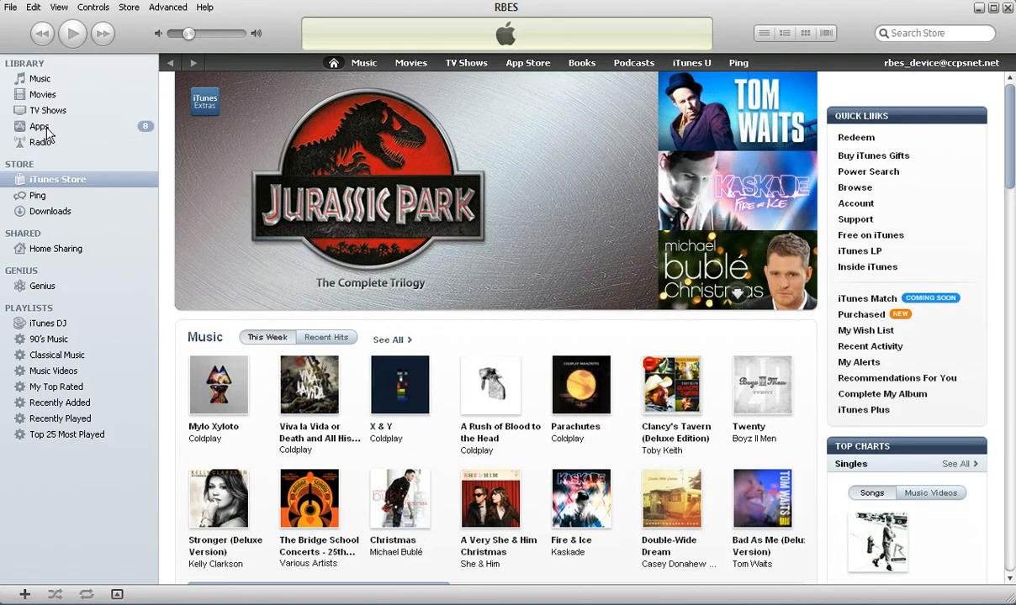
Step: Show the Apps library and request the 8 available app updates
left_click(40, 126)
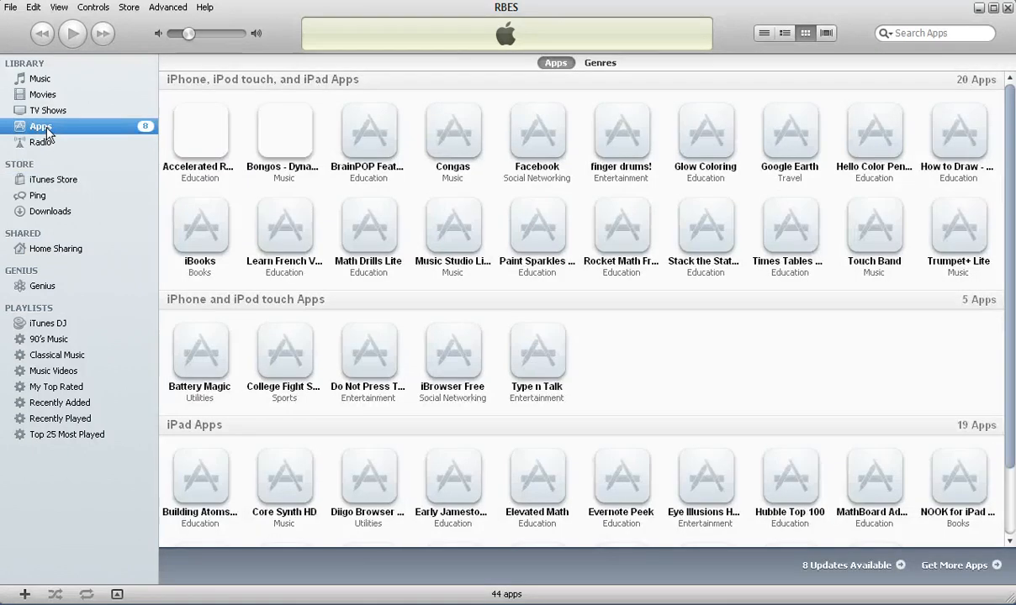
mouse_move(615, 444)
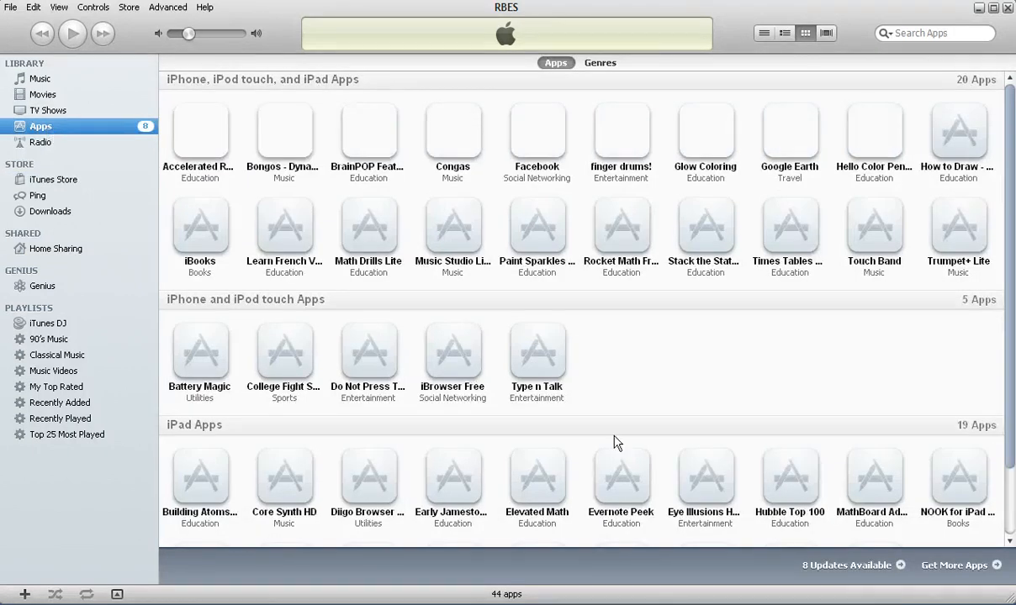
mouse_move(749, 413)
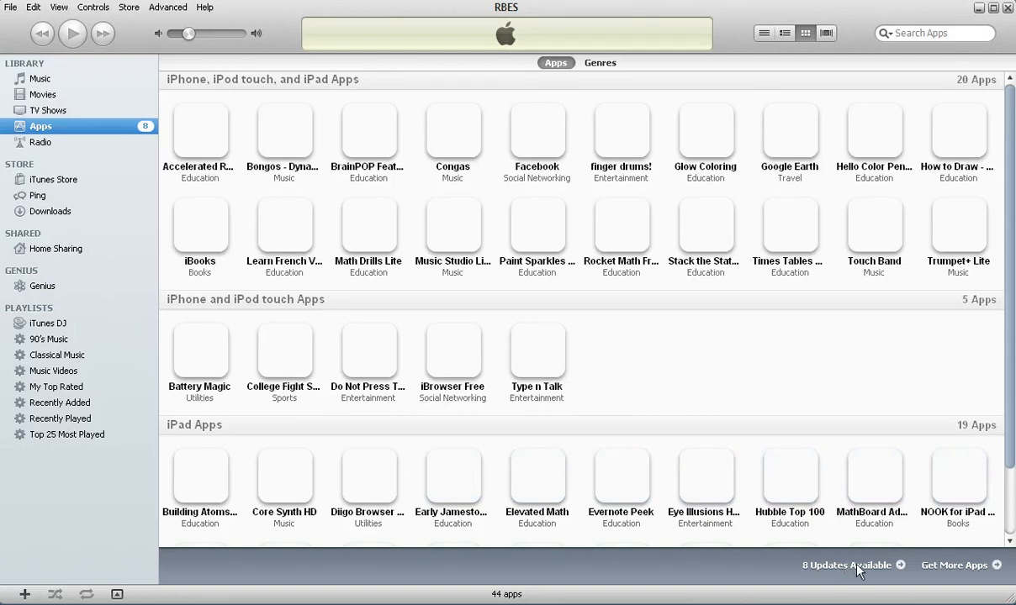
left_click(848, 566)
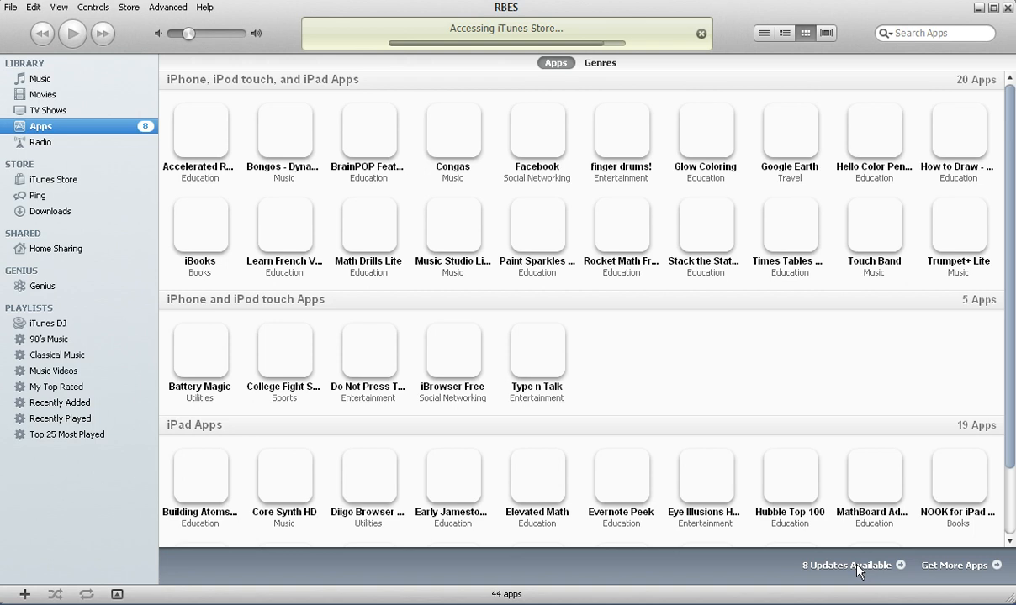
Step: Download all 8 free updates from My App Updates, confirming the age-restriction notice
left_click(848, 565)
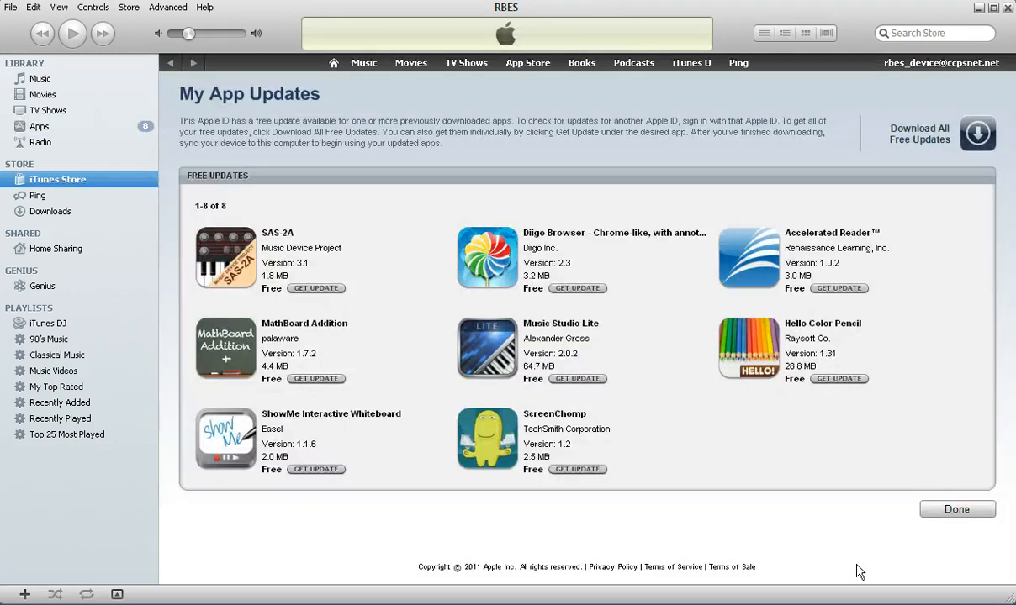
mouse_move(841, 446)
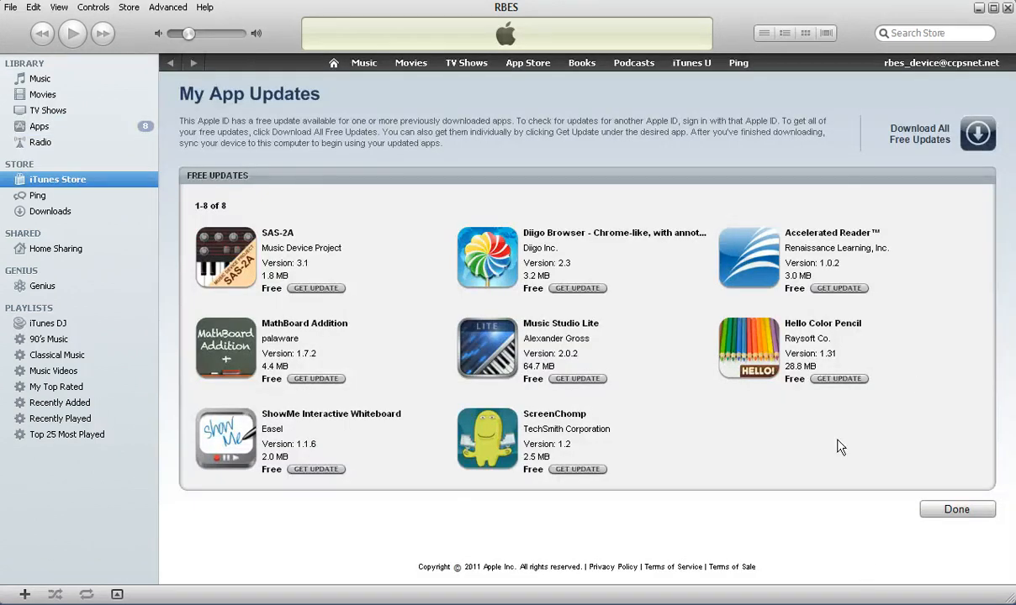
mouse_move(916, 138)
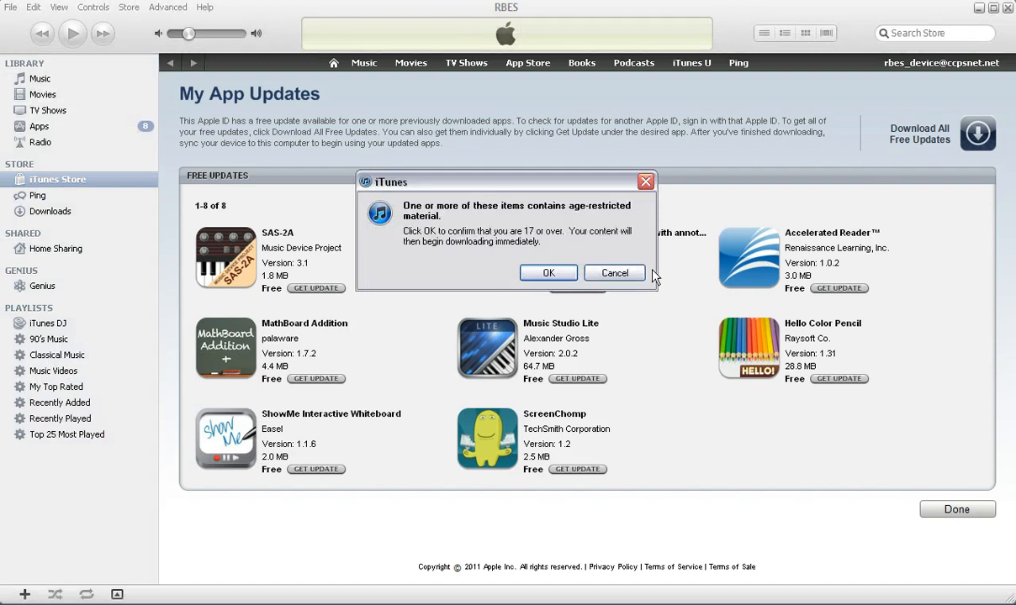
left_click(548, 272)
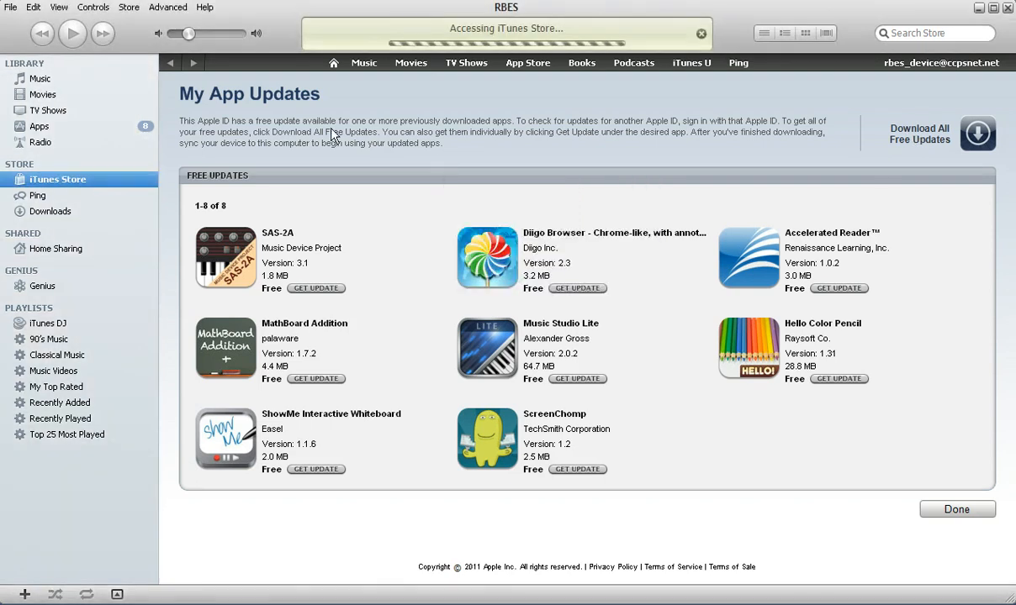
Step: Let the free updates download while My App Updates refreshes to 5 remaining
left_click(977, 134)
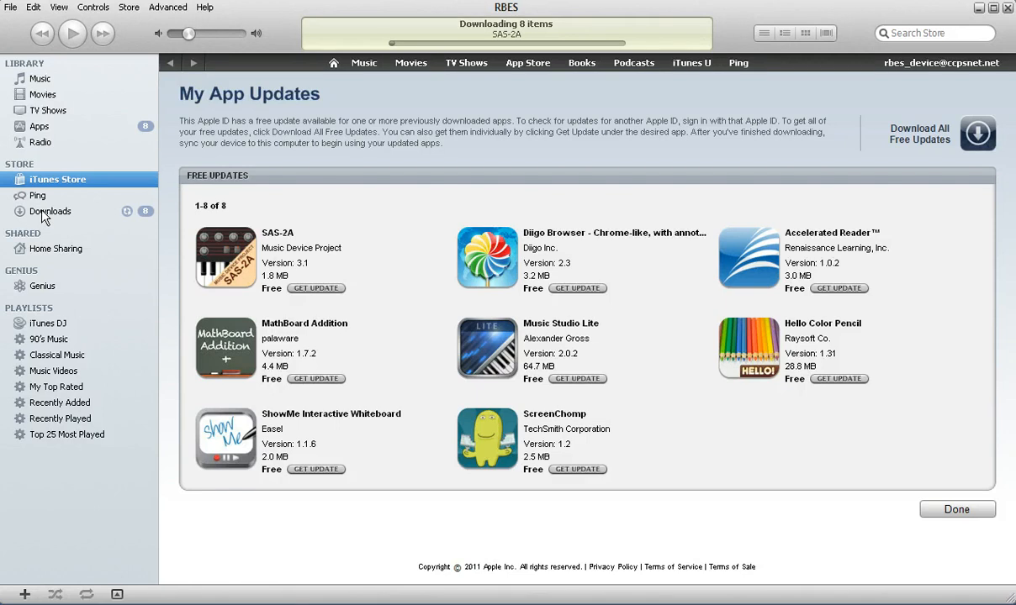
mouse_move(126, 232)
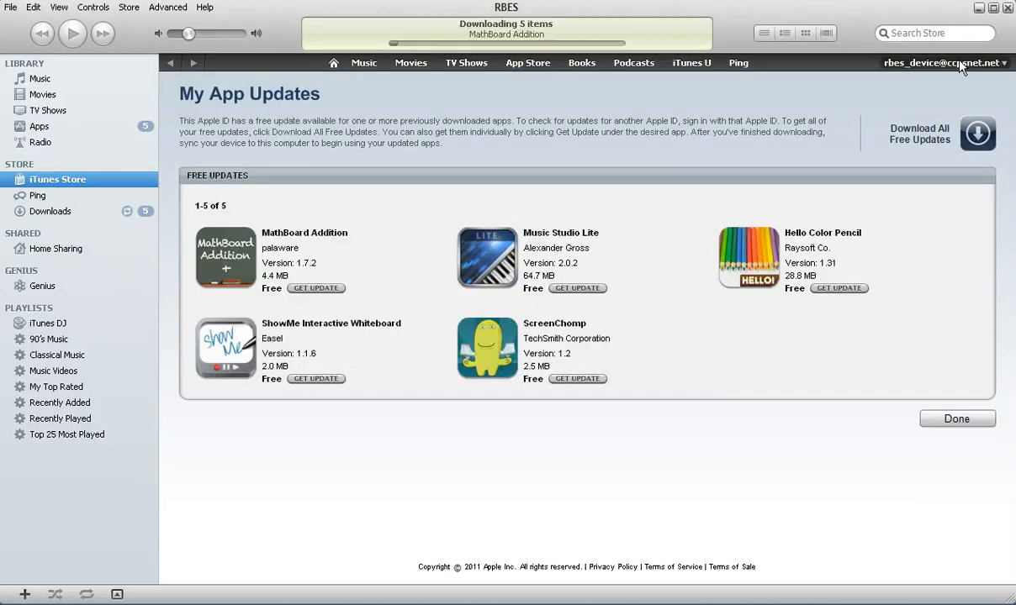
mouse_move(941, 63)
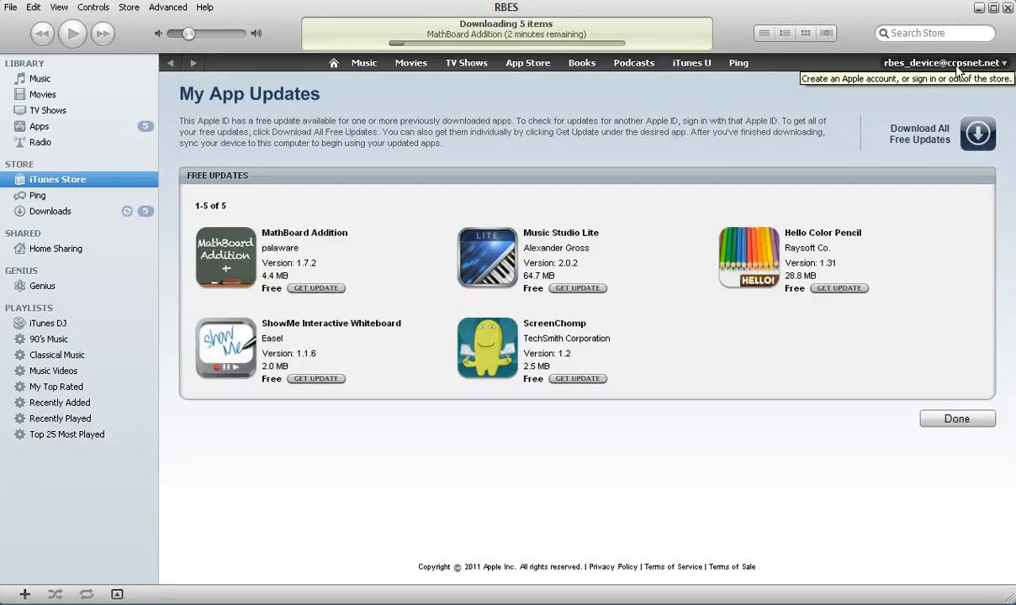
mouse_move(530, 171)
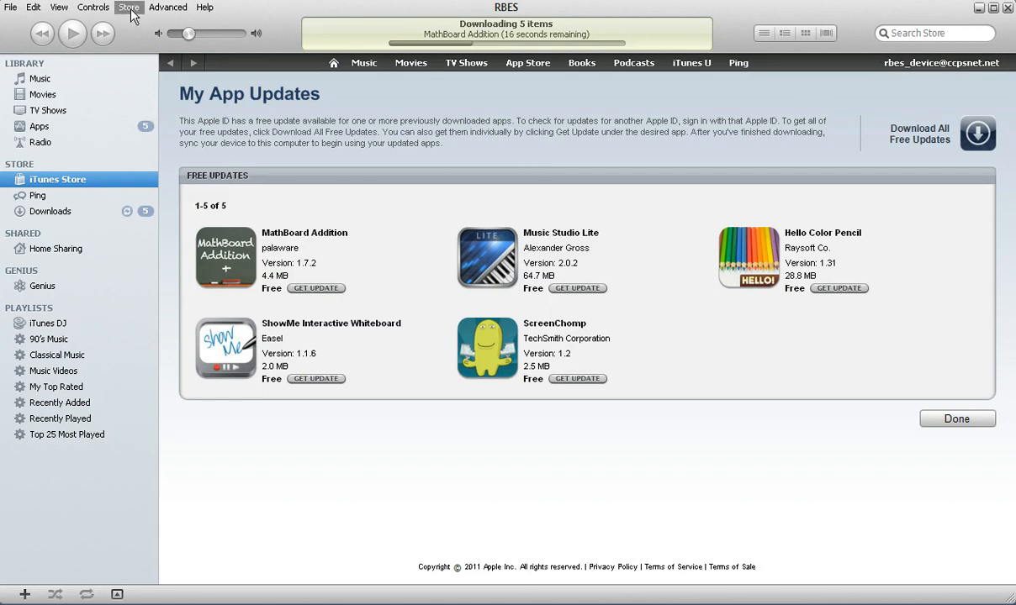
Step: Check the Store menu and Apps library while downloads continue, leaving 4 updates remaining
left_click(127, 7)
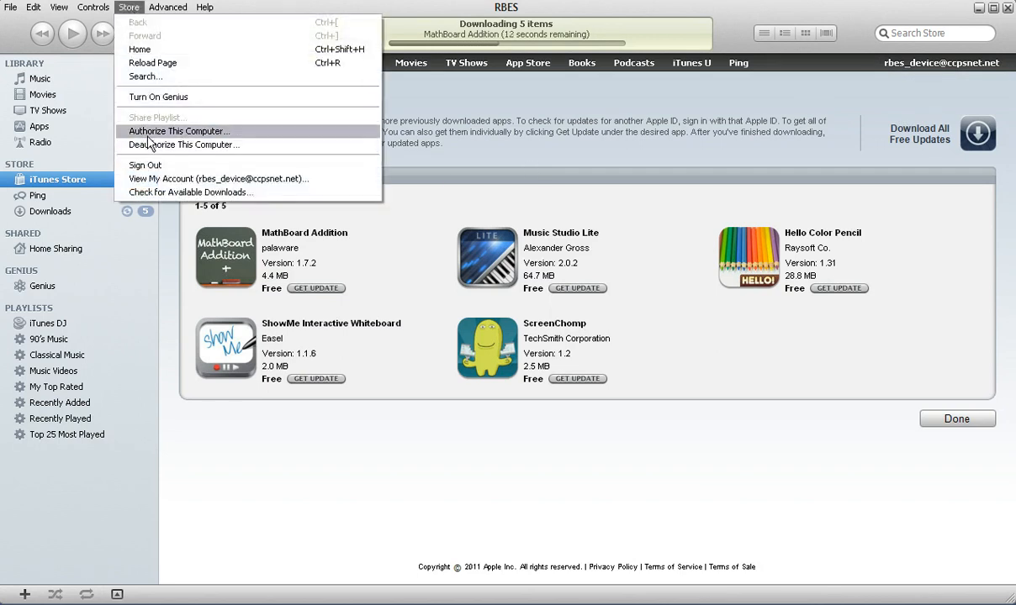
mouse_move(539, 148)
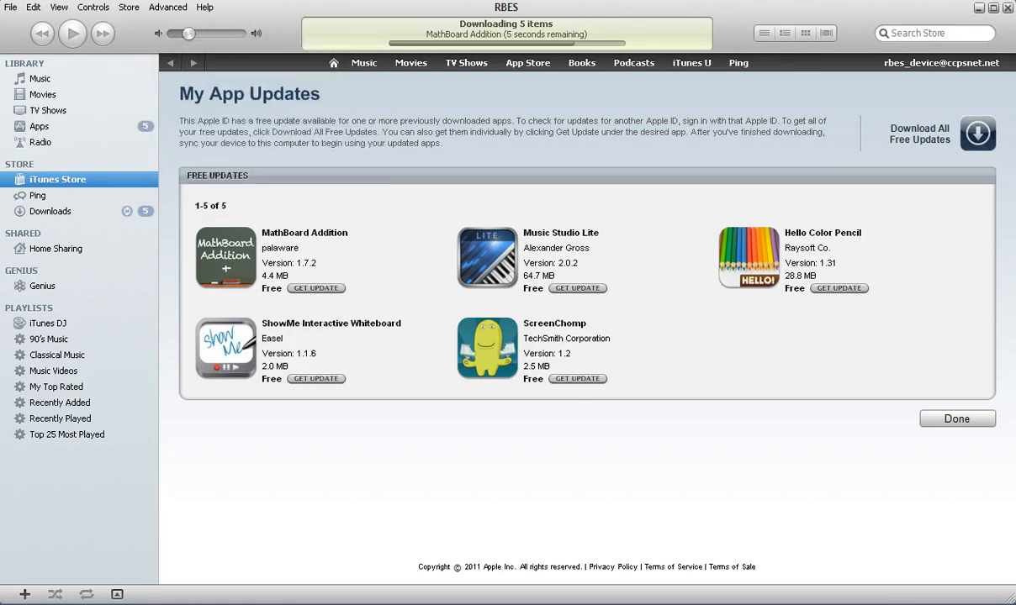
left_click(39, 126)
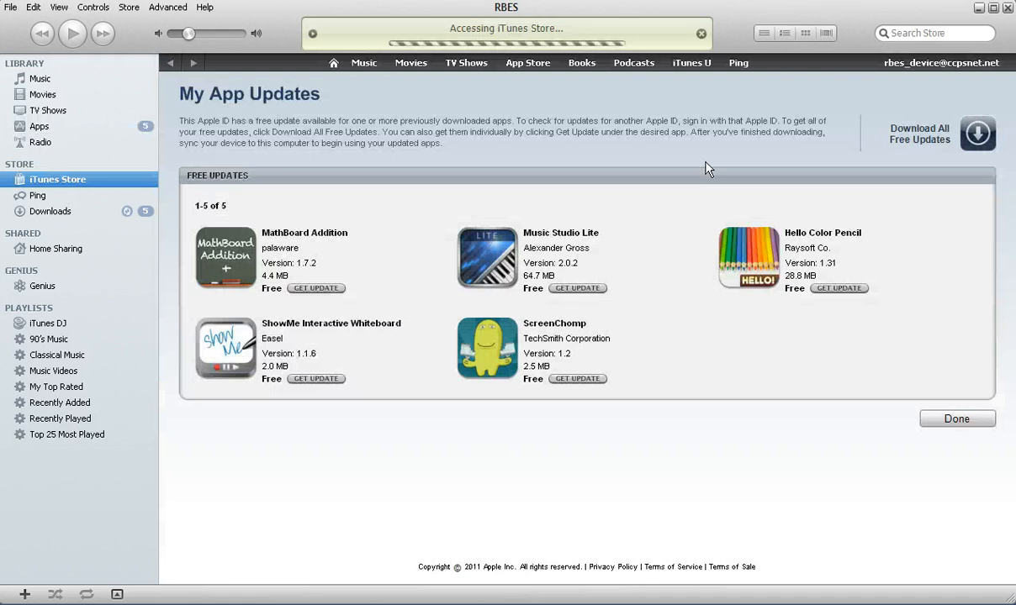
mouse_move(333, 478)
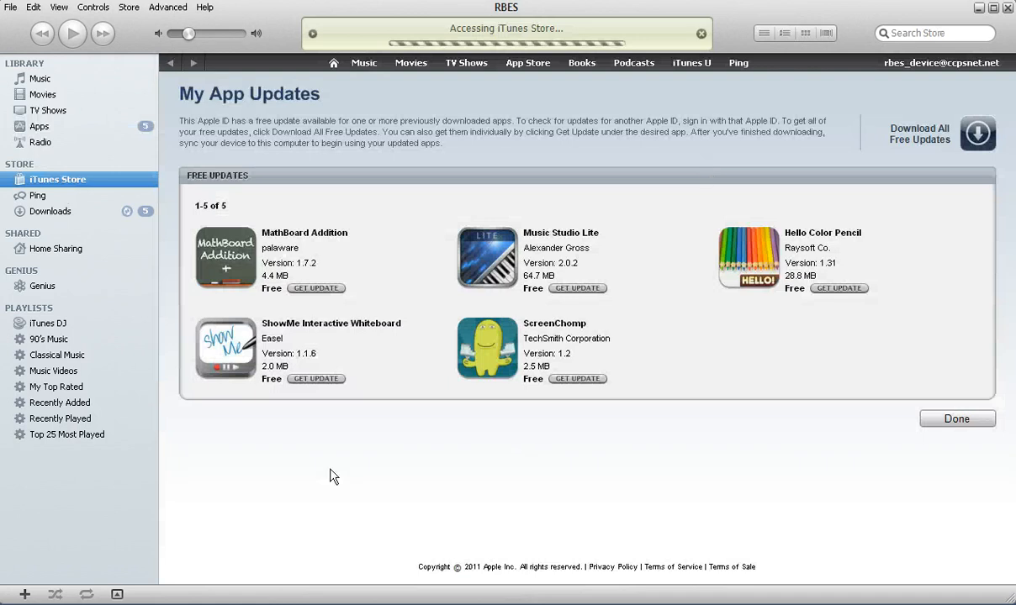
left_click(316, 287)
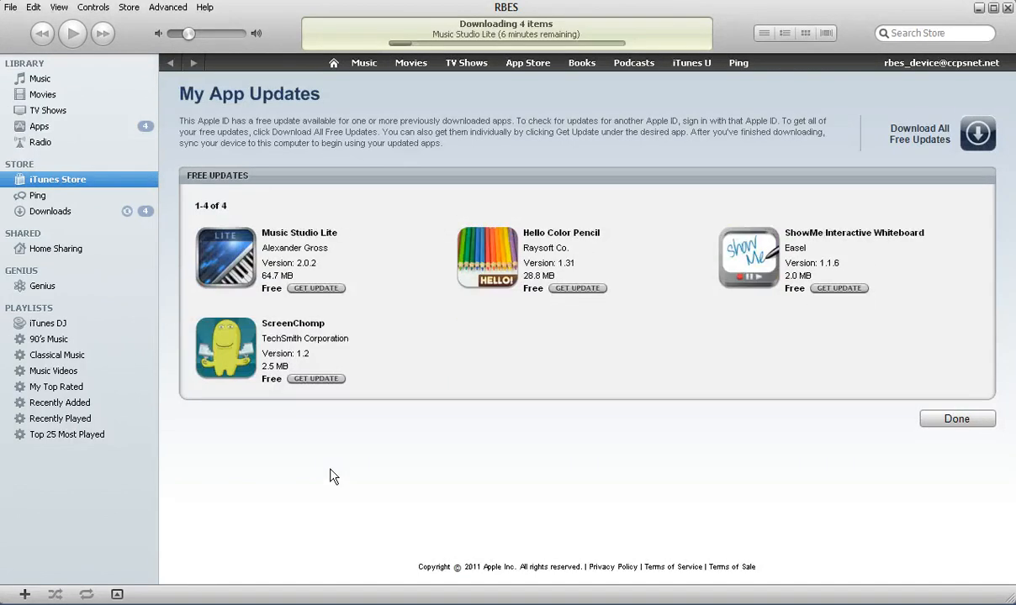